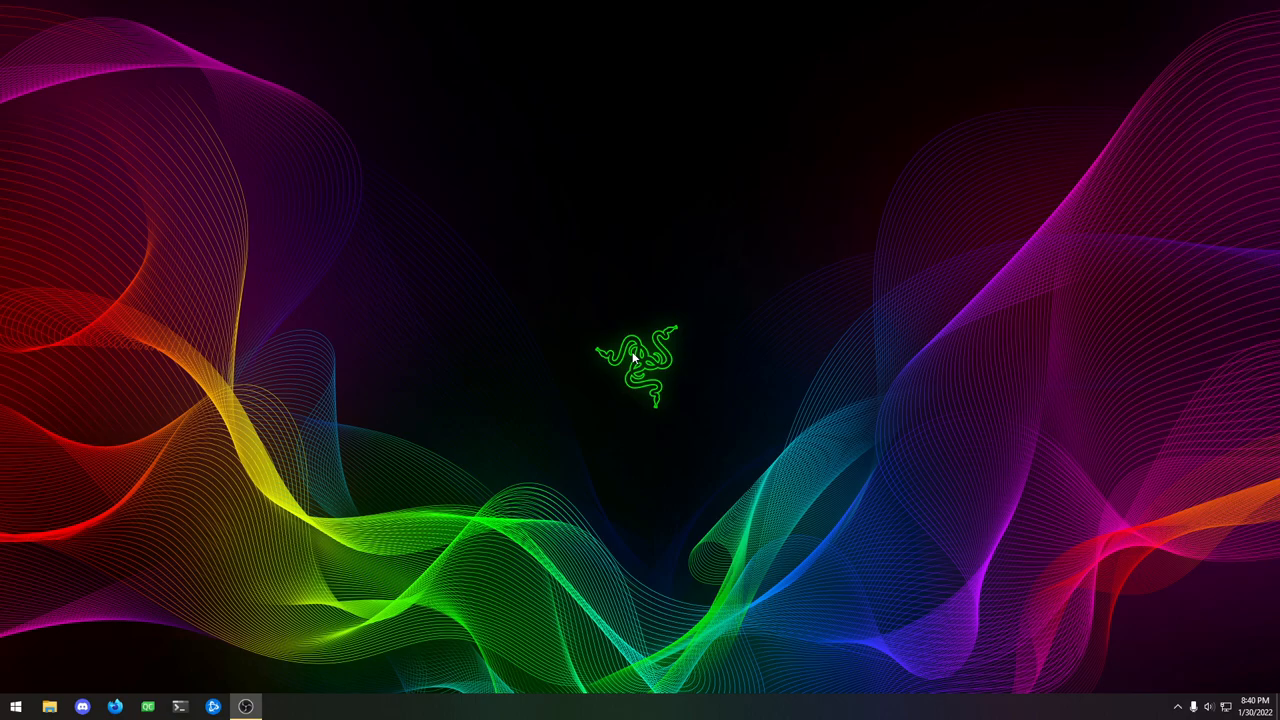
mouse_move(696, 370)
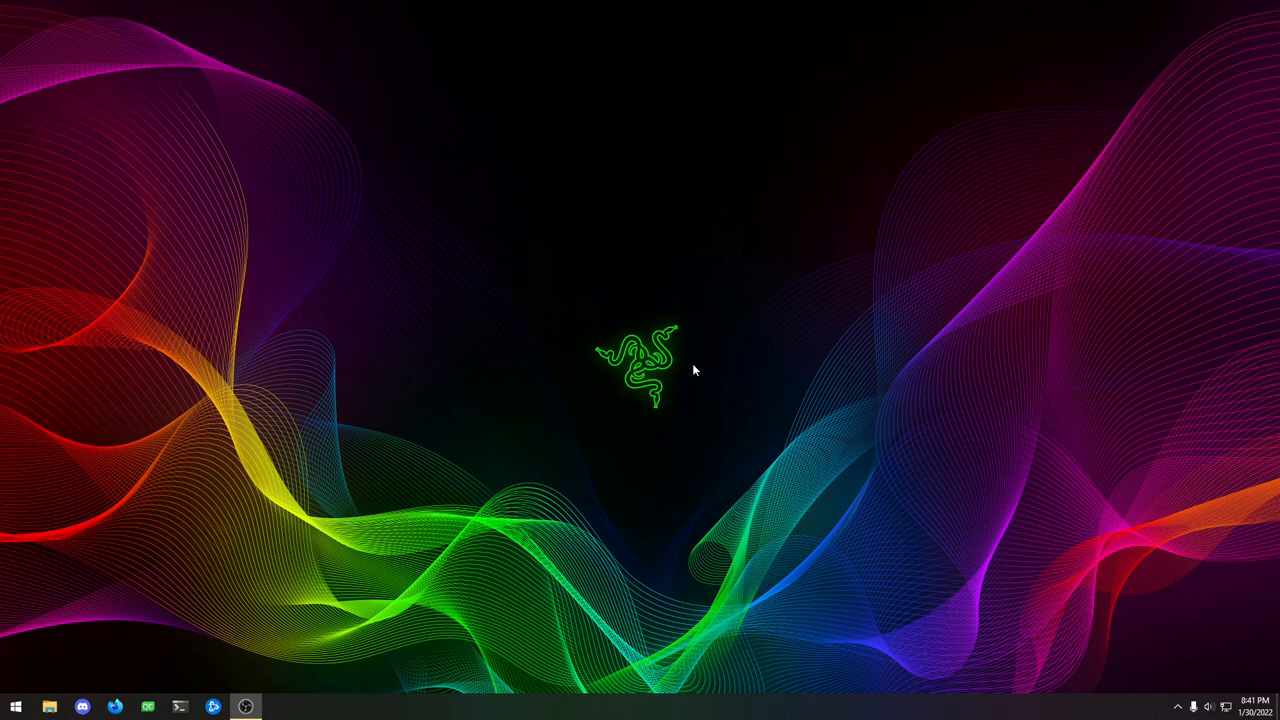
mouse_move(792, 338)
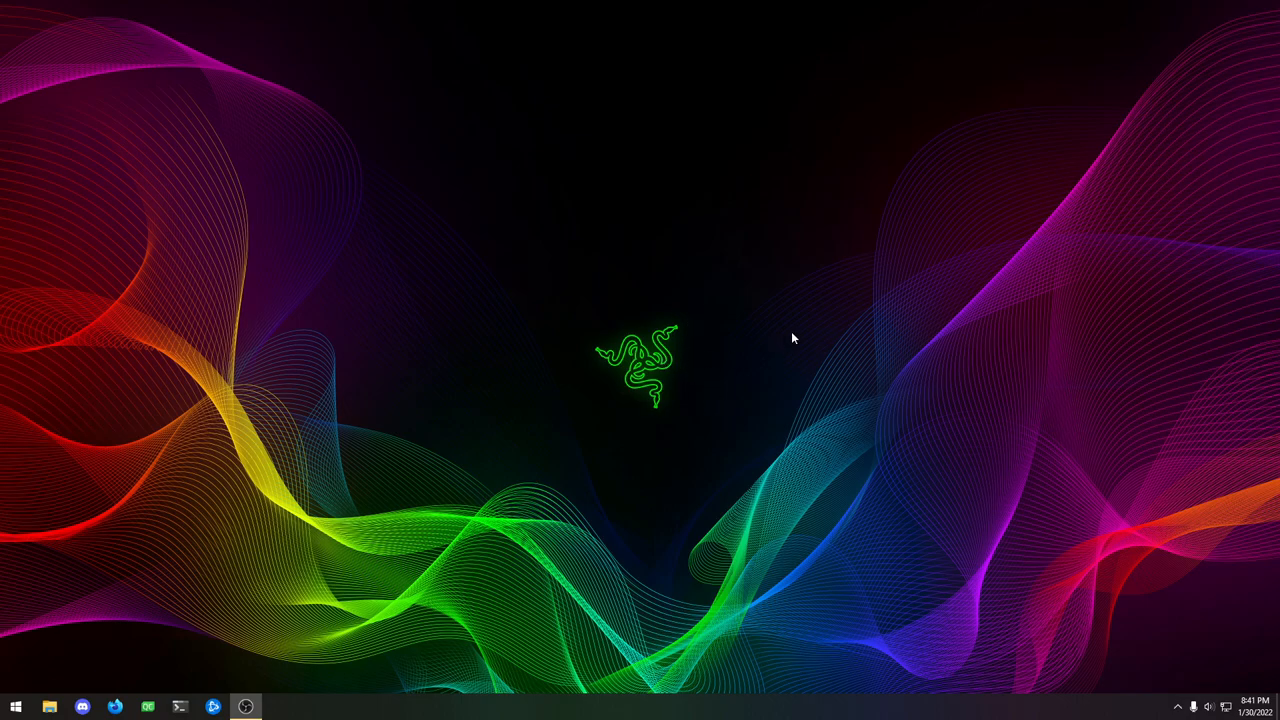
mouse_move(572, 412)
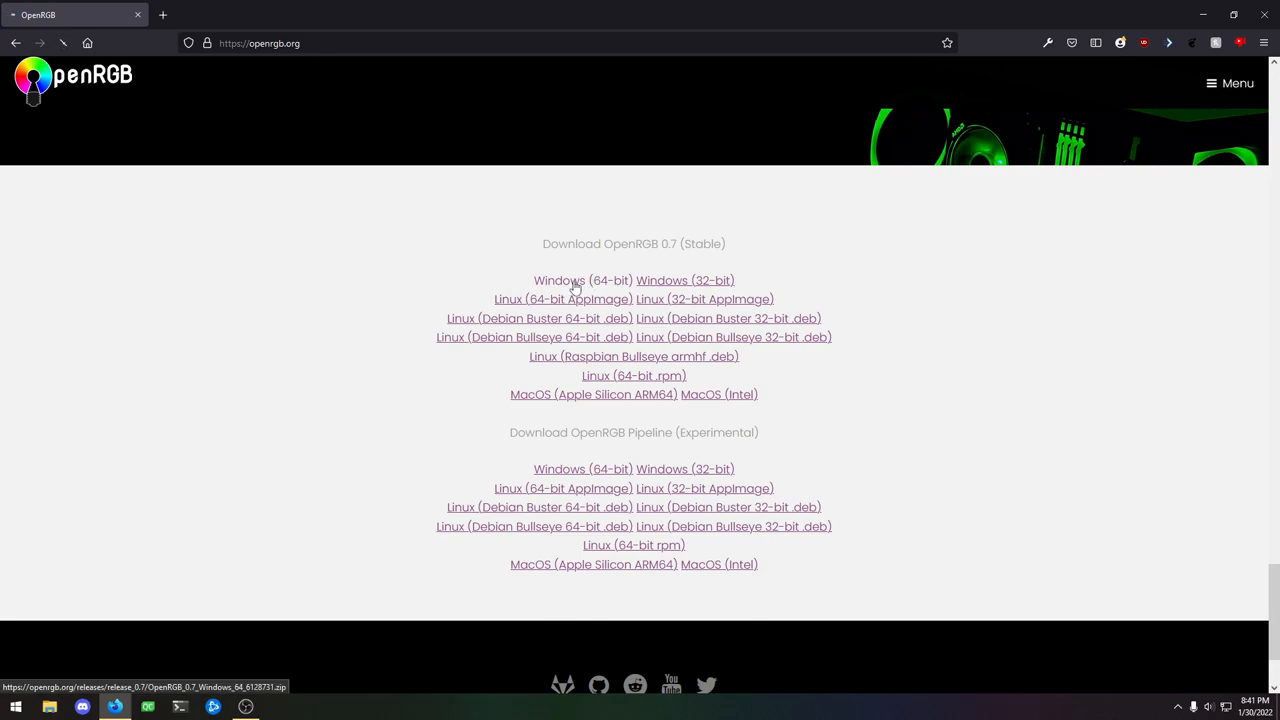
Download the OpenRGB 0.7 stable Windows 64-bit release from openrgb.org.
left_click(584, 280)
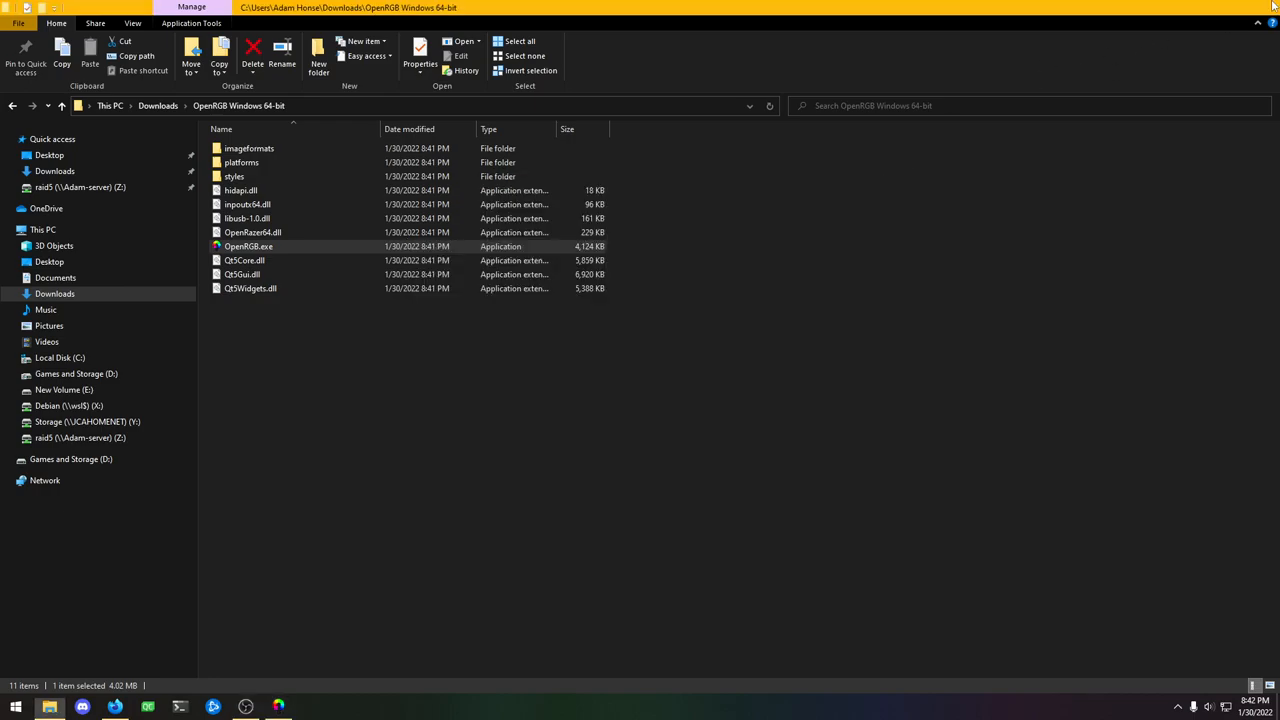
Launch OpenRGB.exe from the extracted OpenRGB Windows 64-bit folder in Downloads.
double_click(248, 246)
type("15")
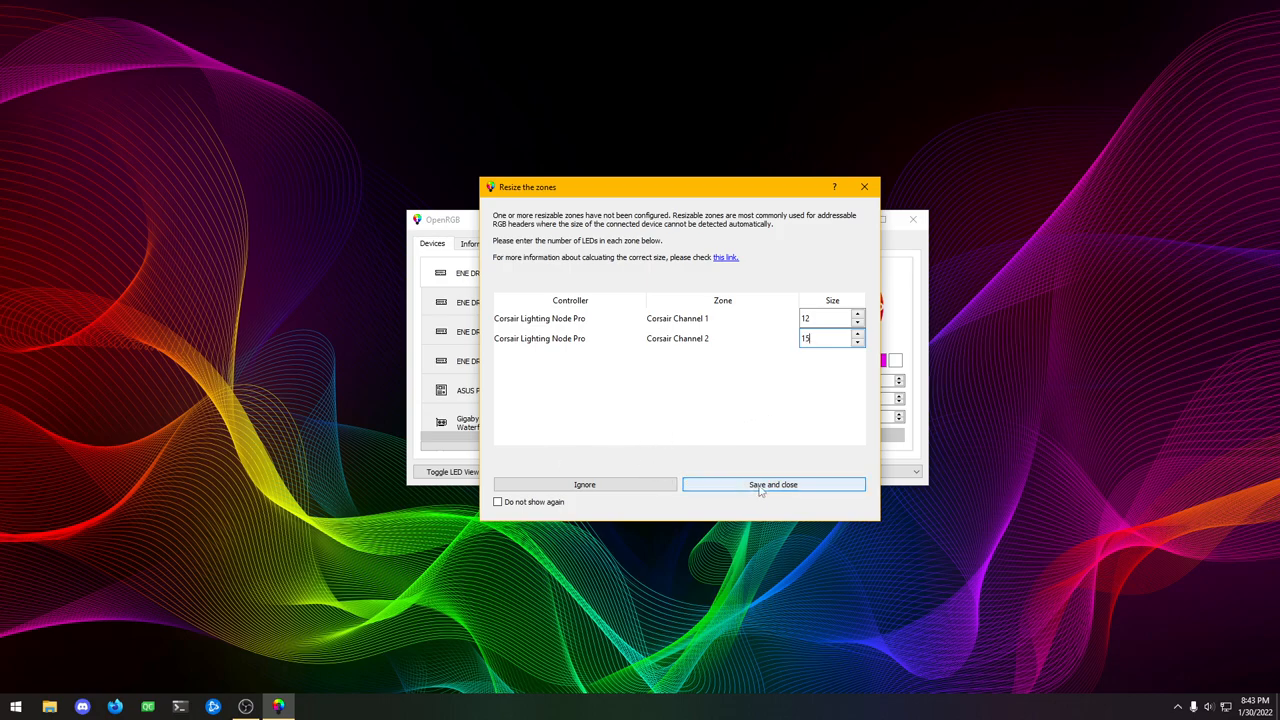
Save the Corsair Lighting Node Pro channel sizes of 10 and 15 LEDs in the Resize zones dialog.
left_click(772, 484)
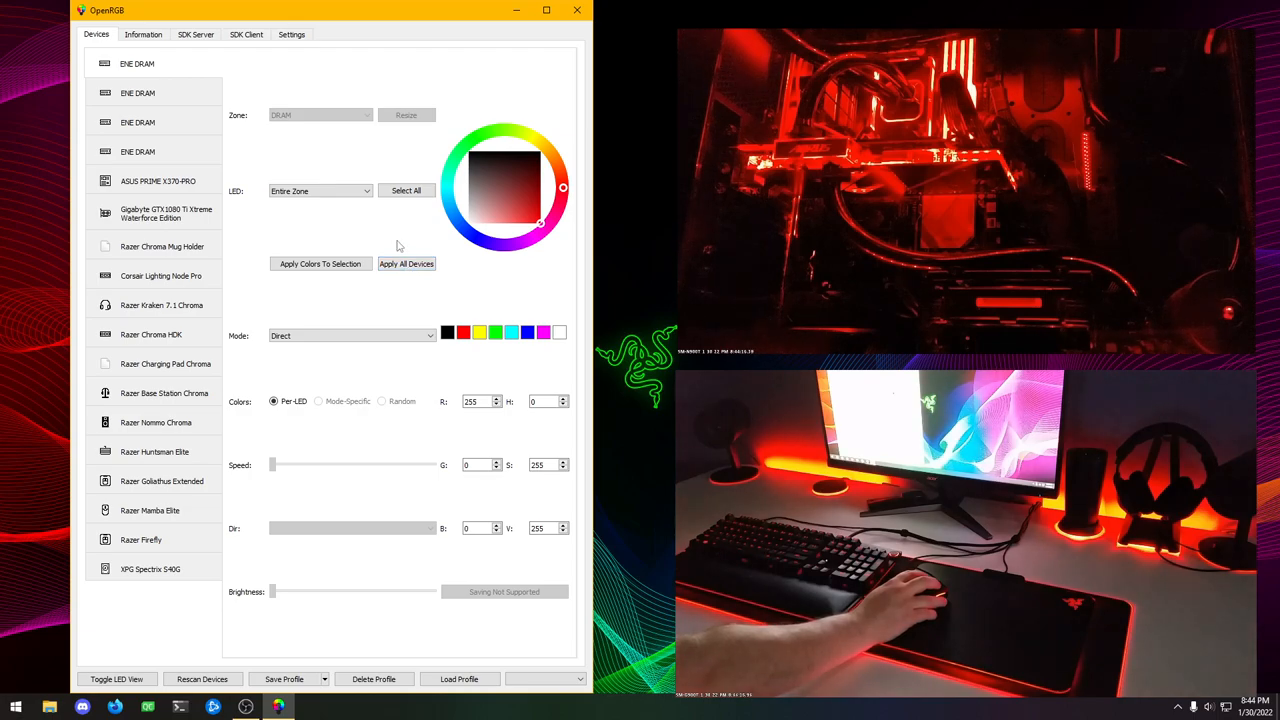
Pick a cyan-green colour on the wheel and apply it to every device.
left_click(406, 264)
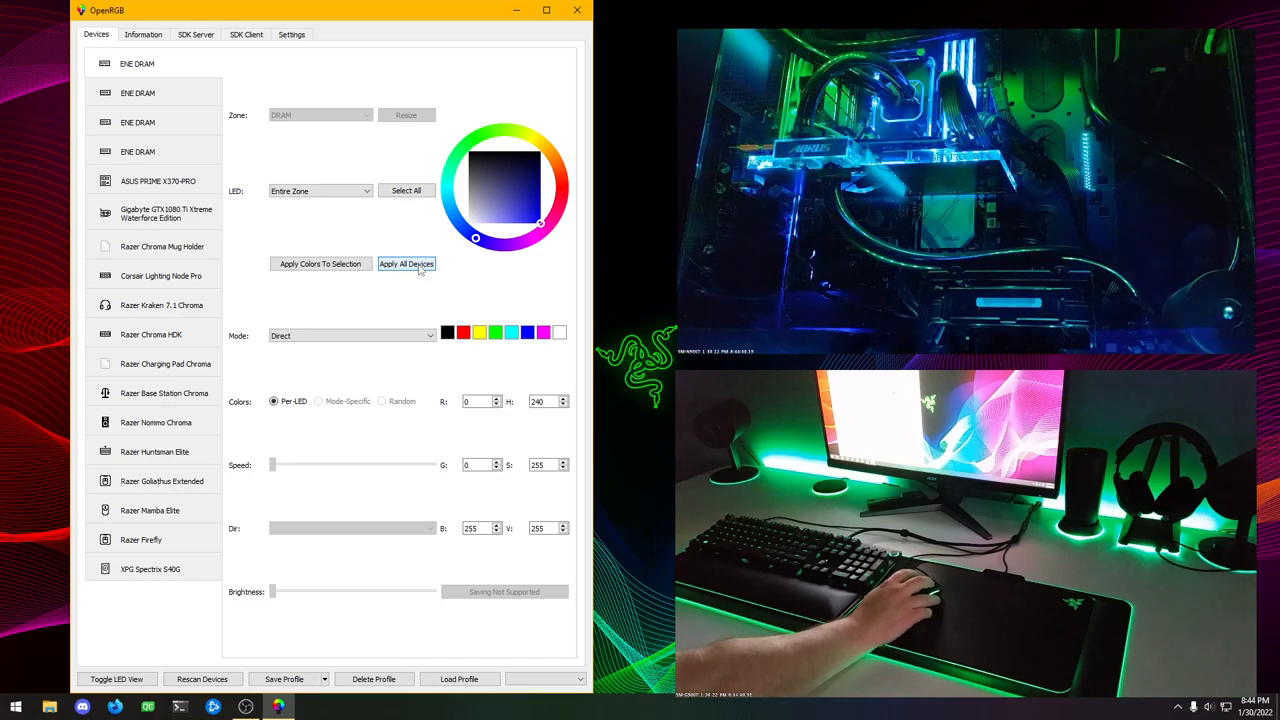
left_click(144, 34)
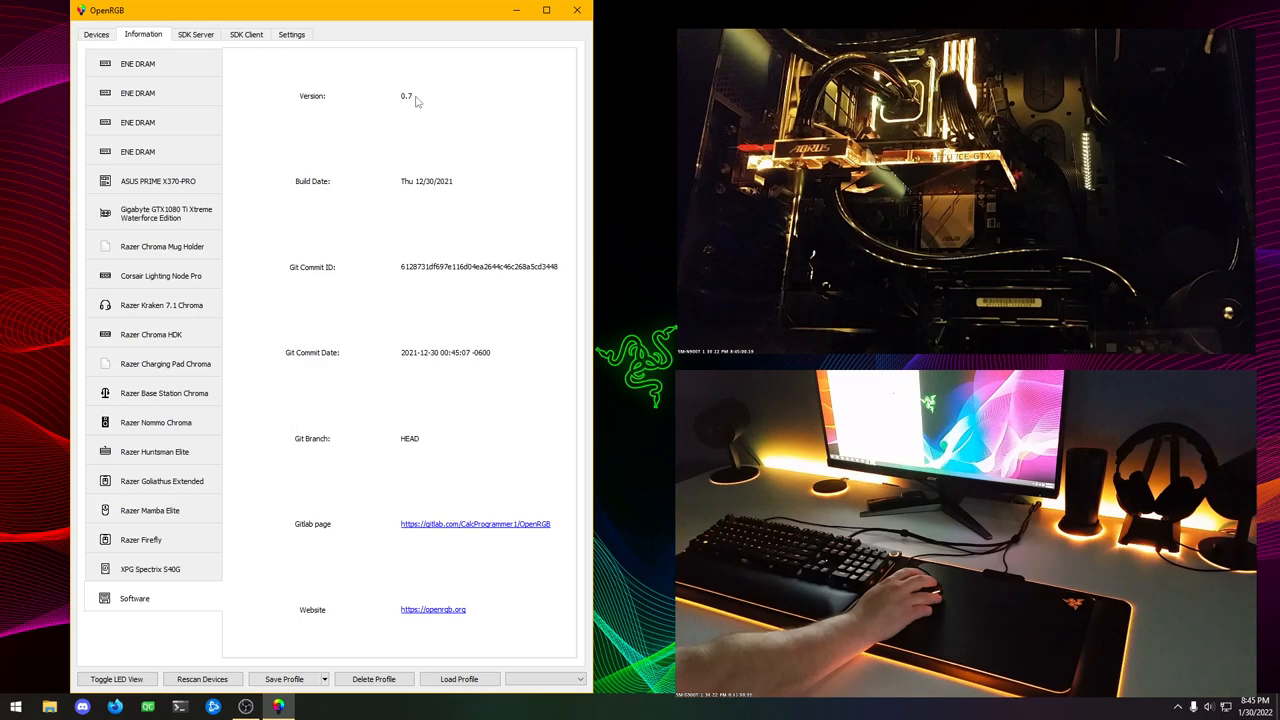
Go to Settings > Plugins, which lists no installed plugins.
left_click(292, 34)
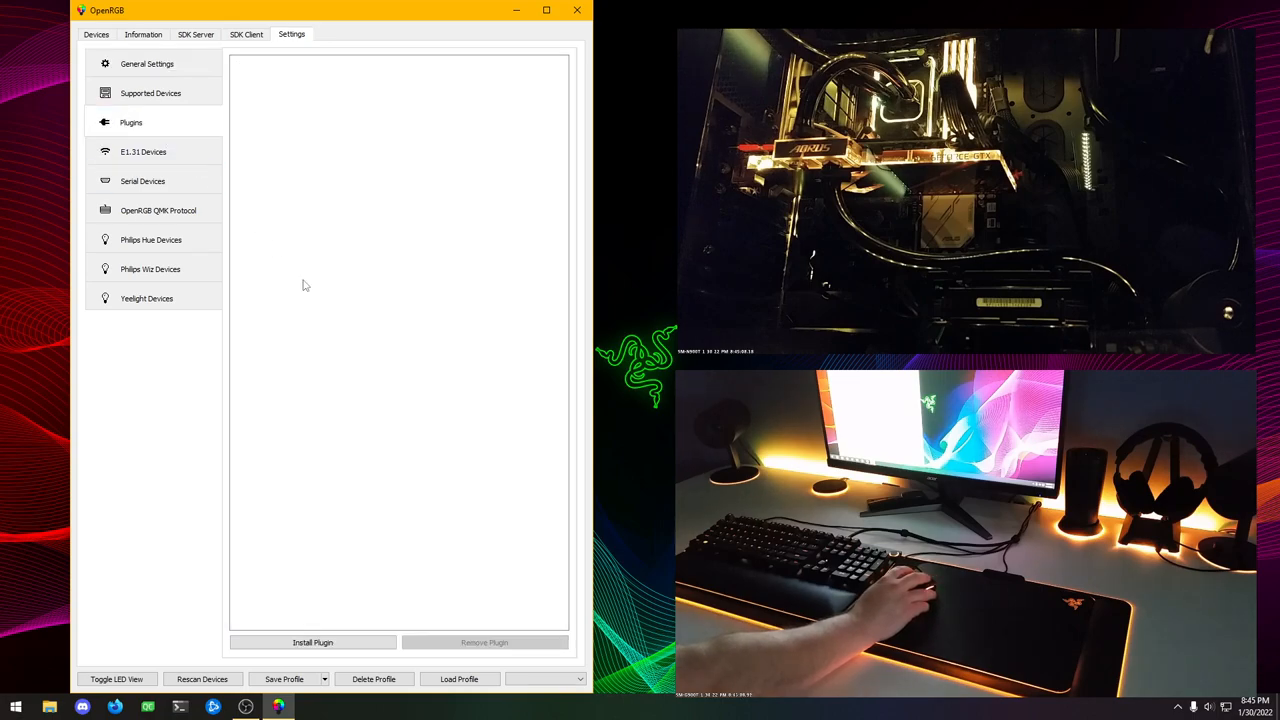
left_click(114, 708)
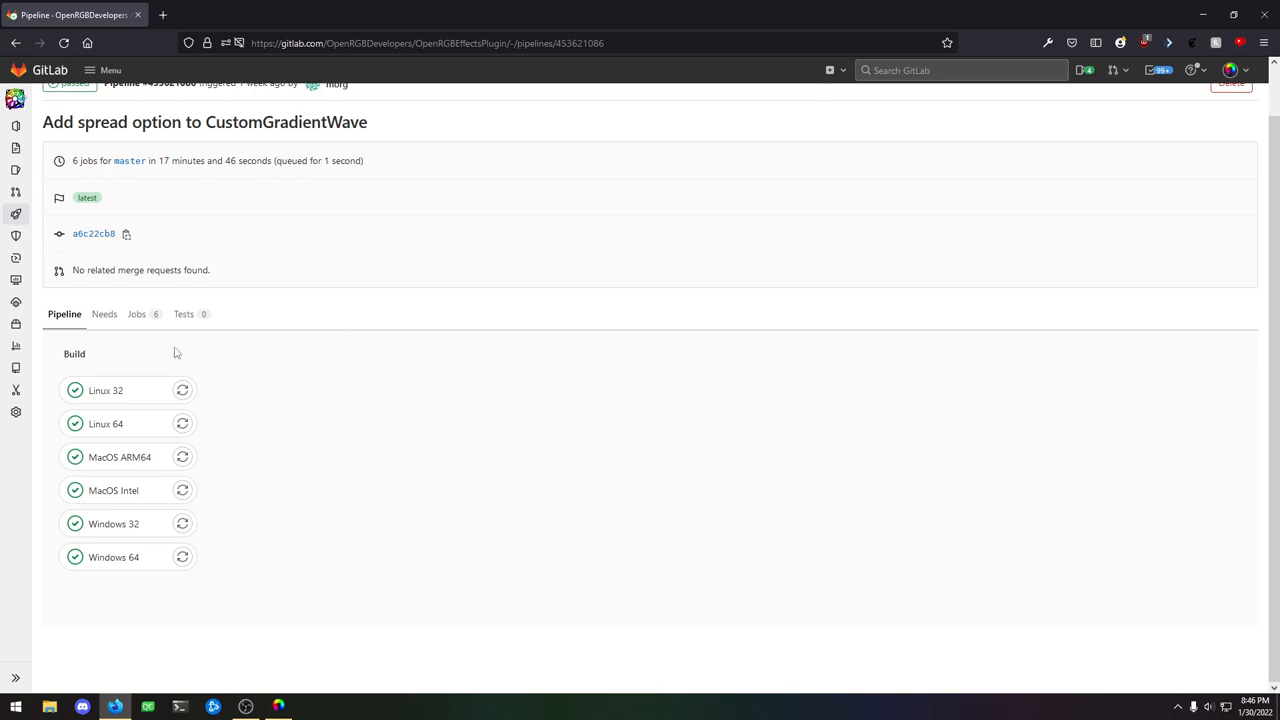
mouse_move(112, 556)
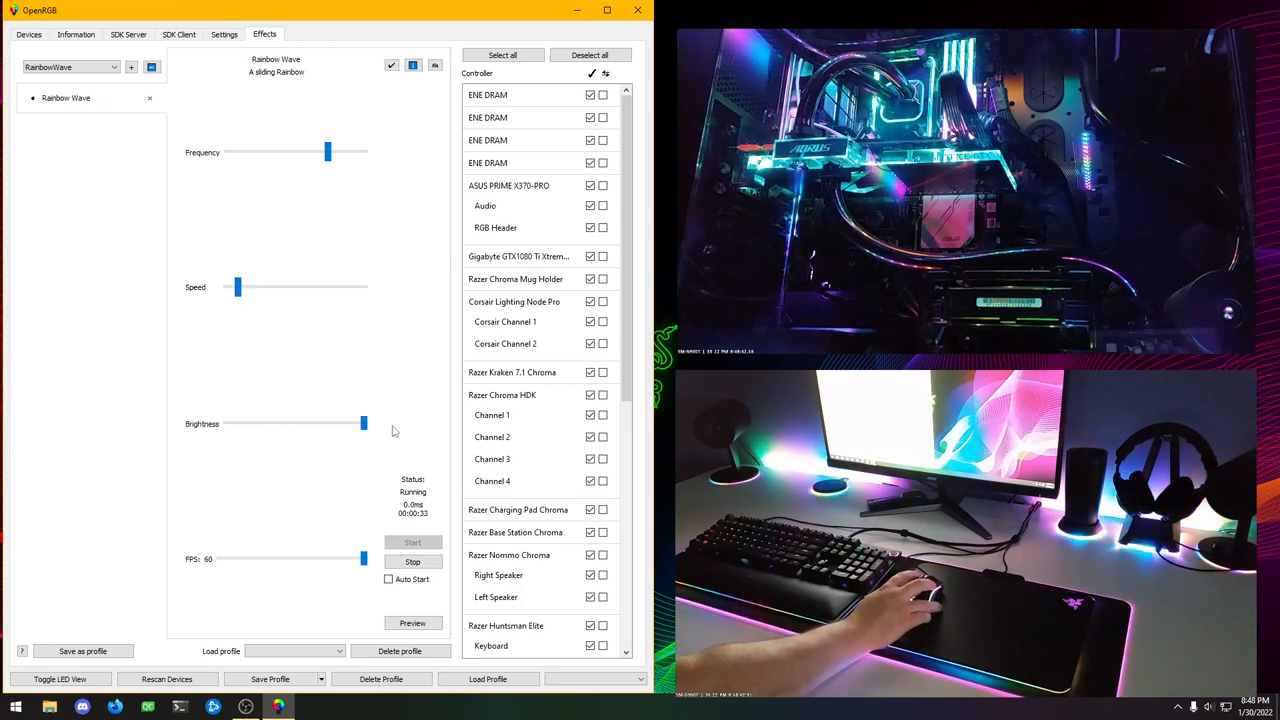
Adjust the Rainbow Wave effect so it runs on all controllers at maximum brightness.
left_click(70, 68)
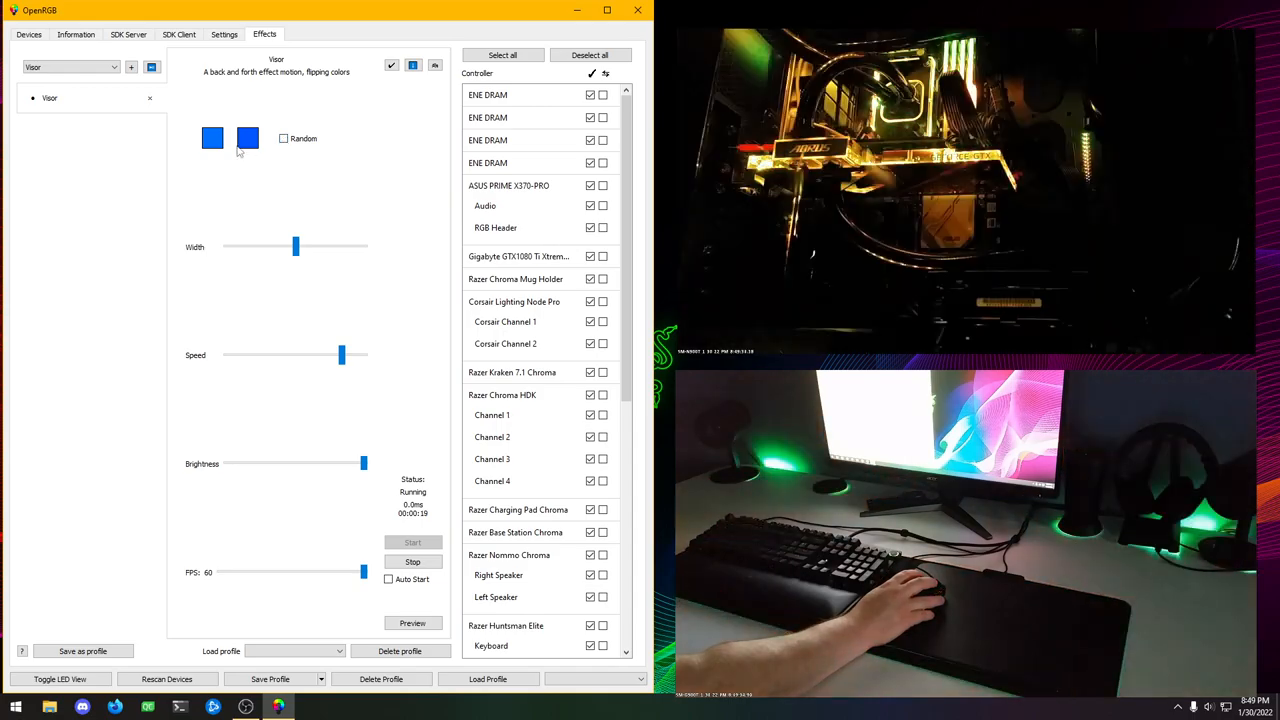
Change one of the Visor effect's colour swatches to blue.
left_click(70, 68)
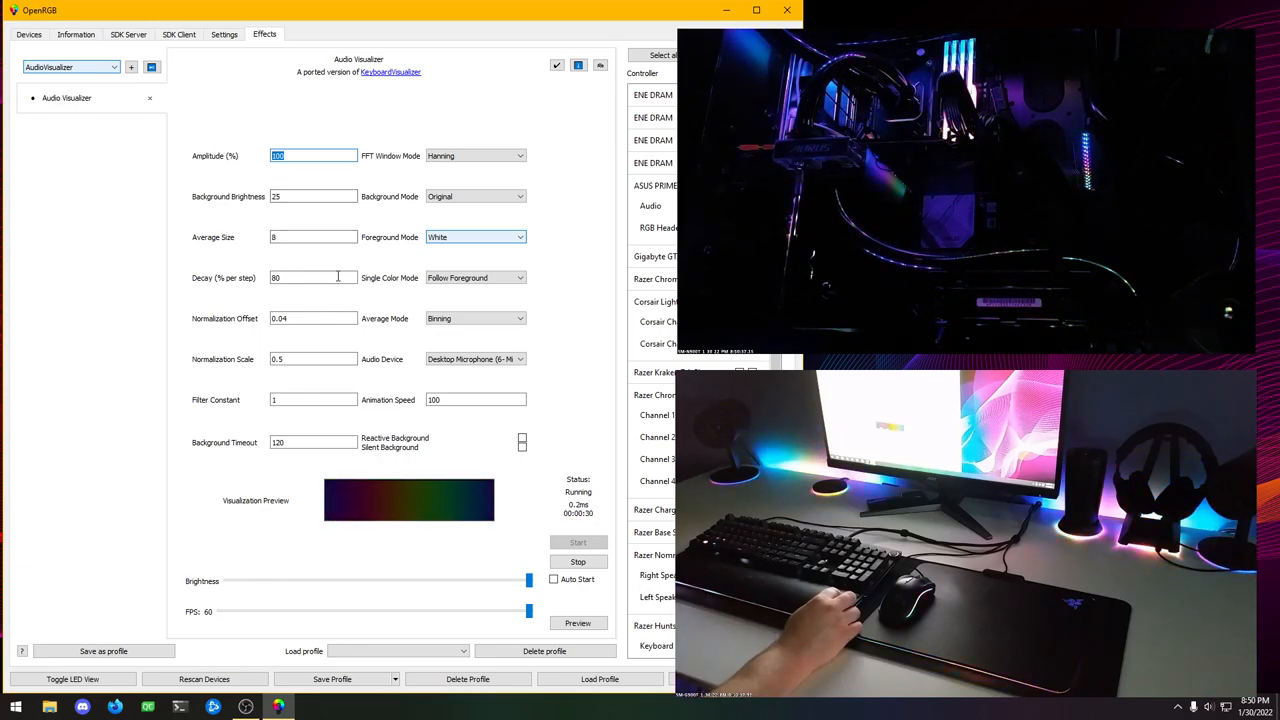
Set the Audio Visualizer Amplitude (%) to 30 and apply it.
type("30")
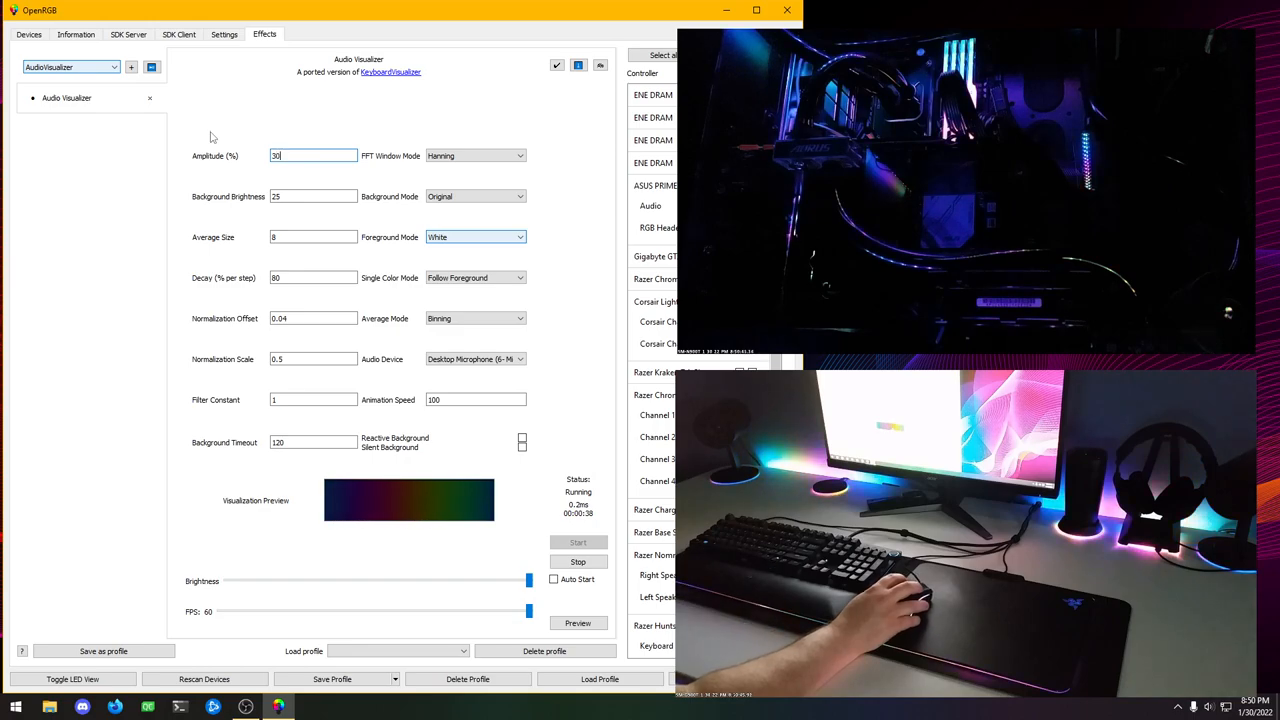
left_click(148, 96)
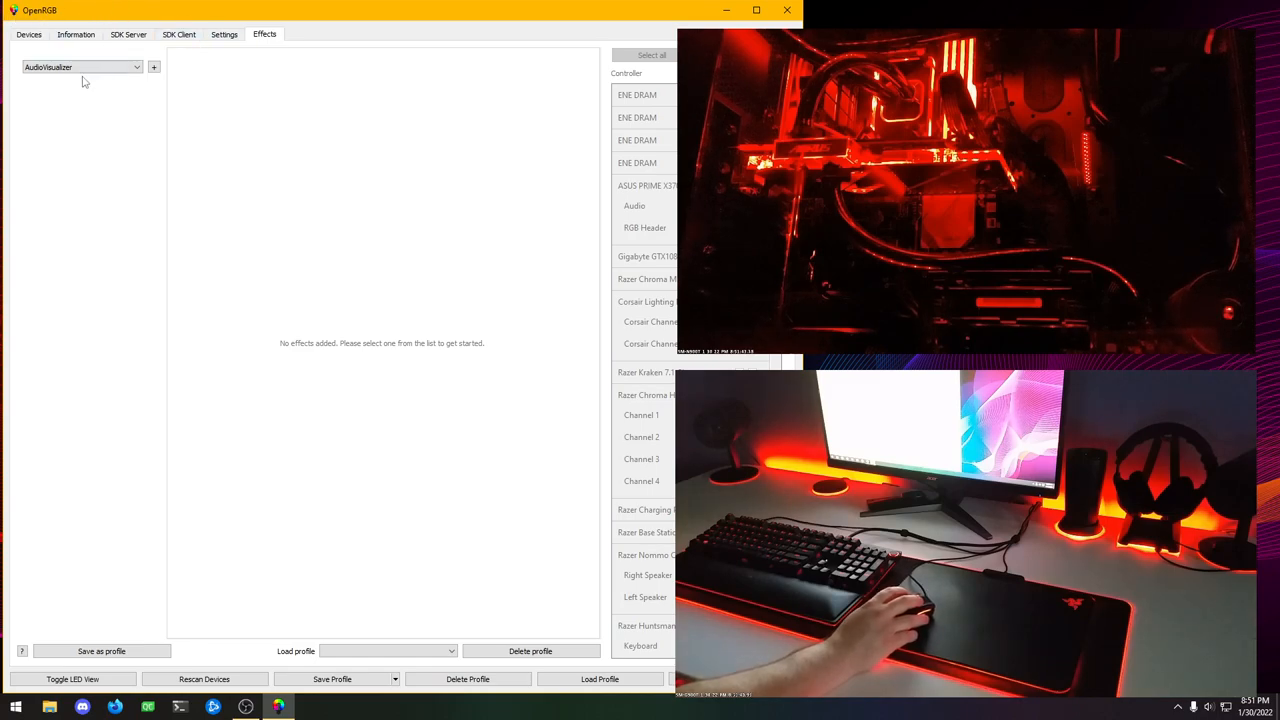